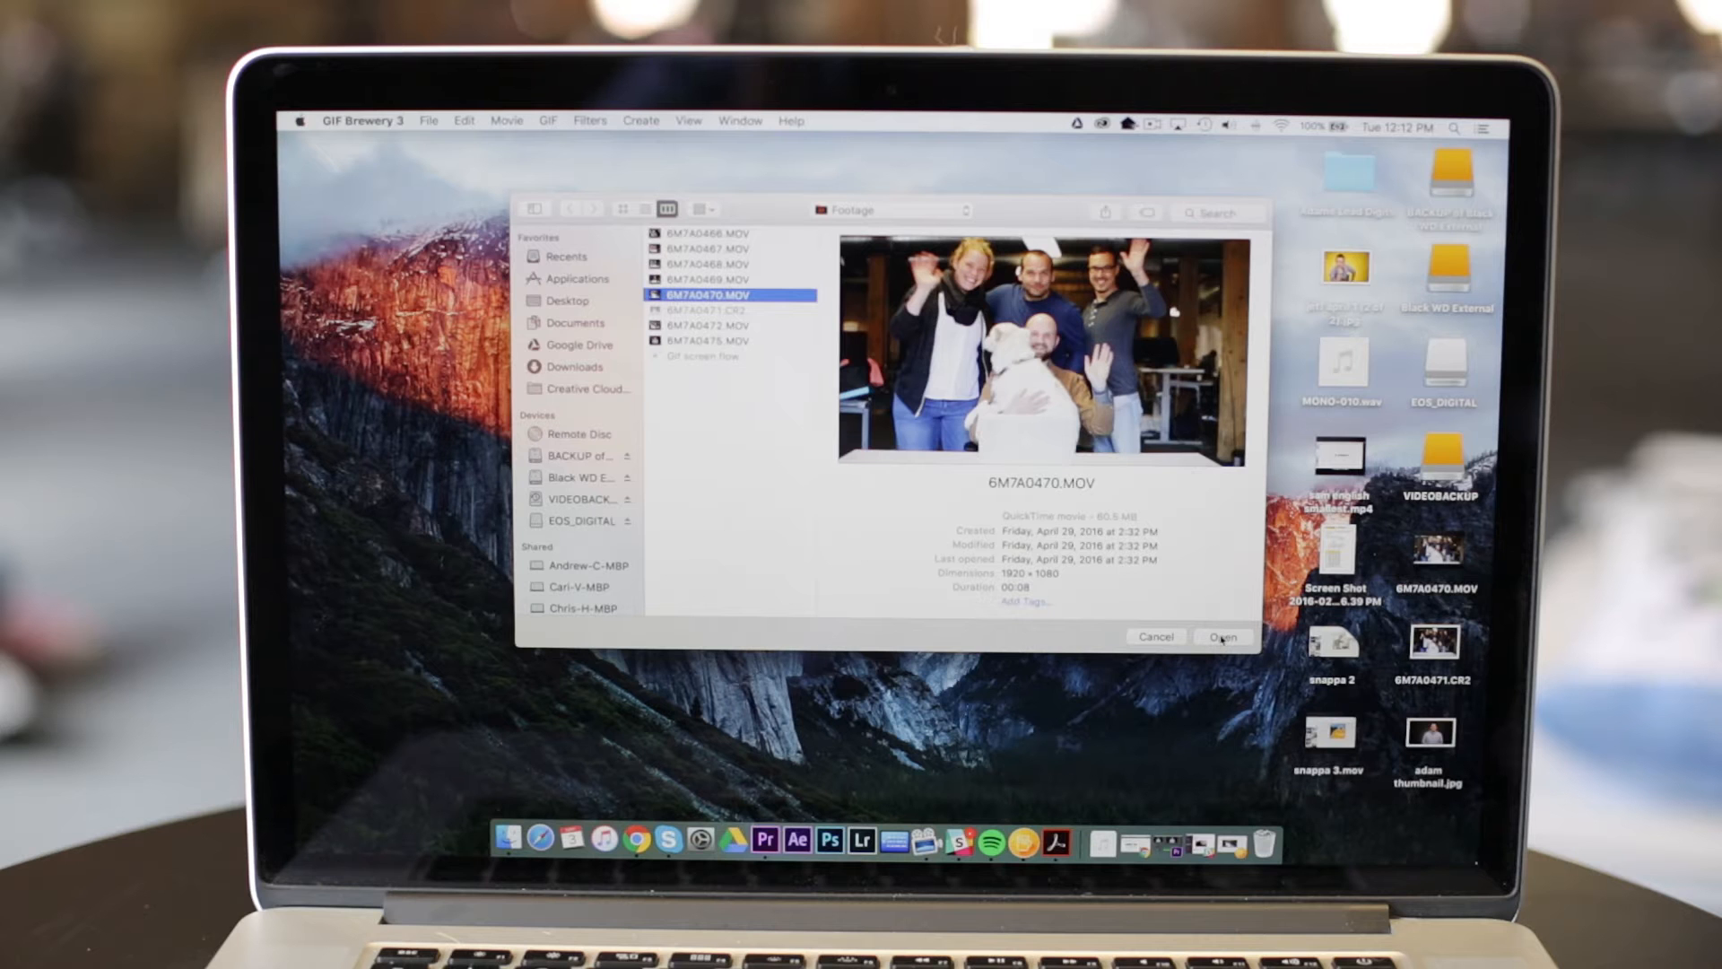
Step: Open the 6M7A0470.MOV clip of four people waving
left_click(1221, 636)
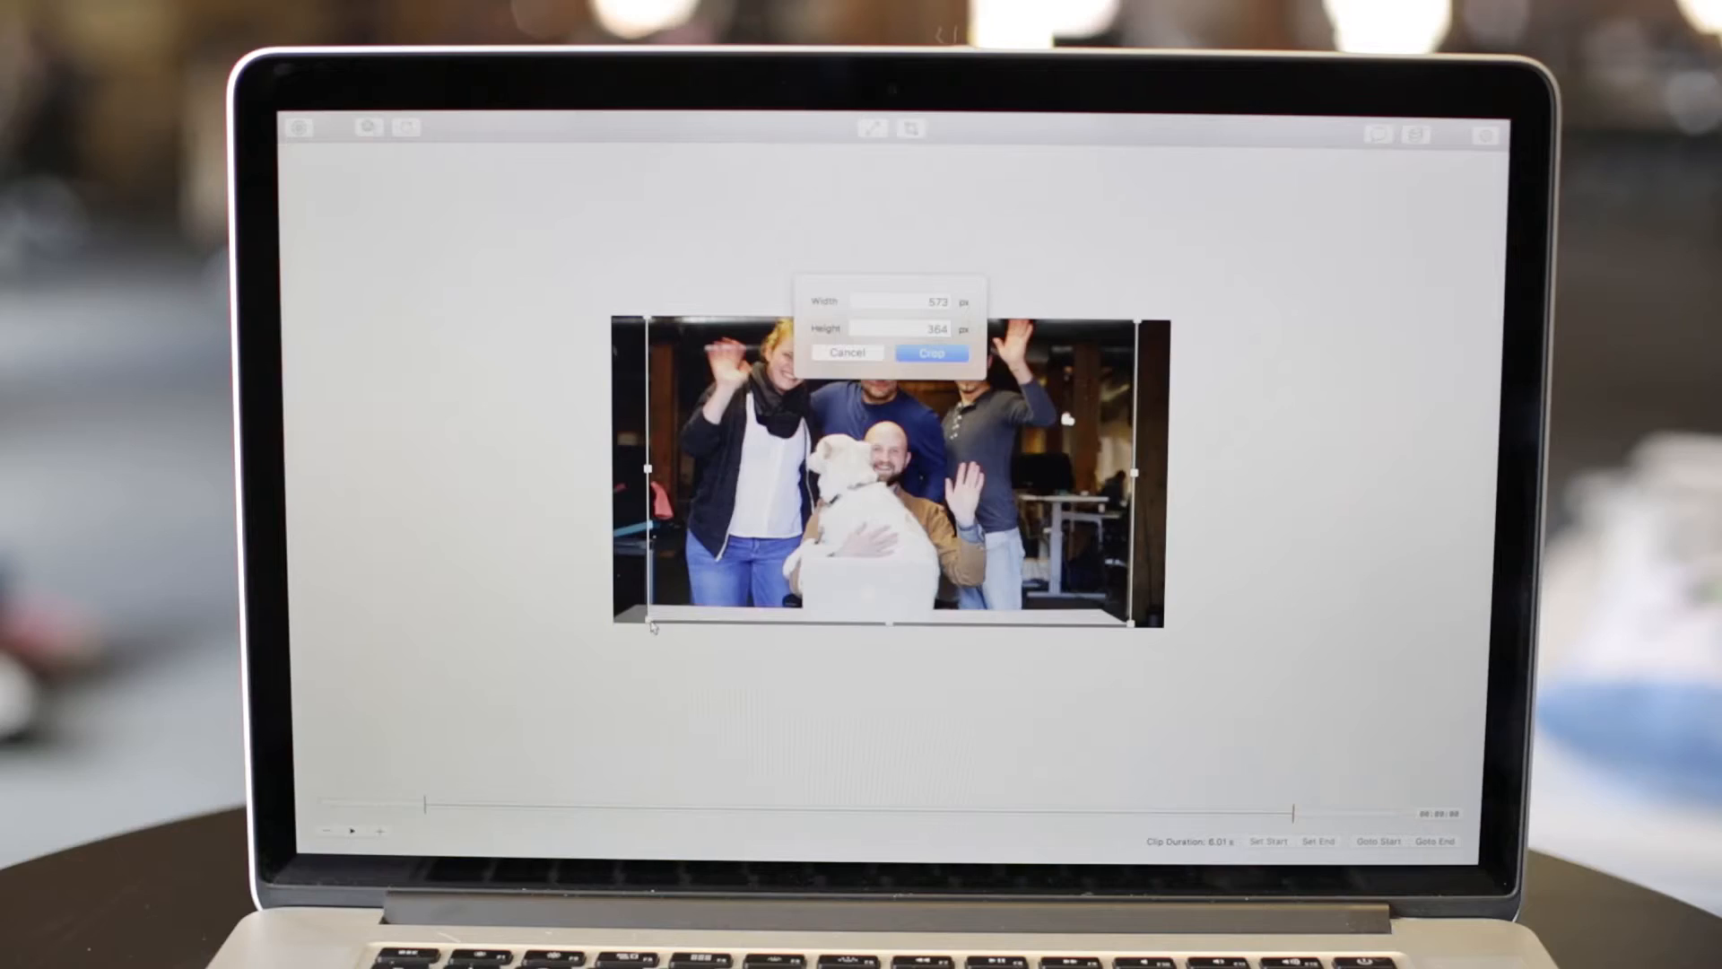
Step: Apply the 573 × 364 px crop around the four waving people
left_click(931, 353)
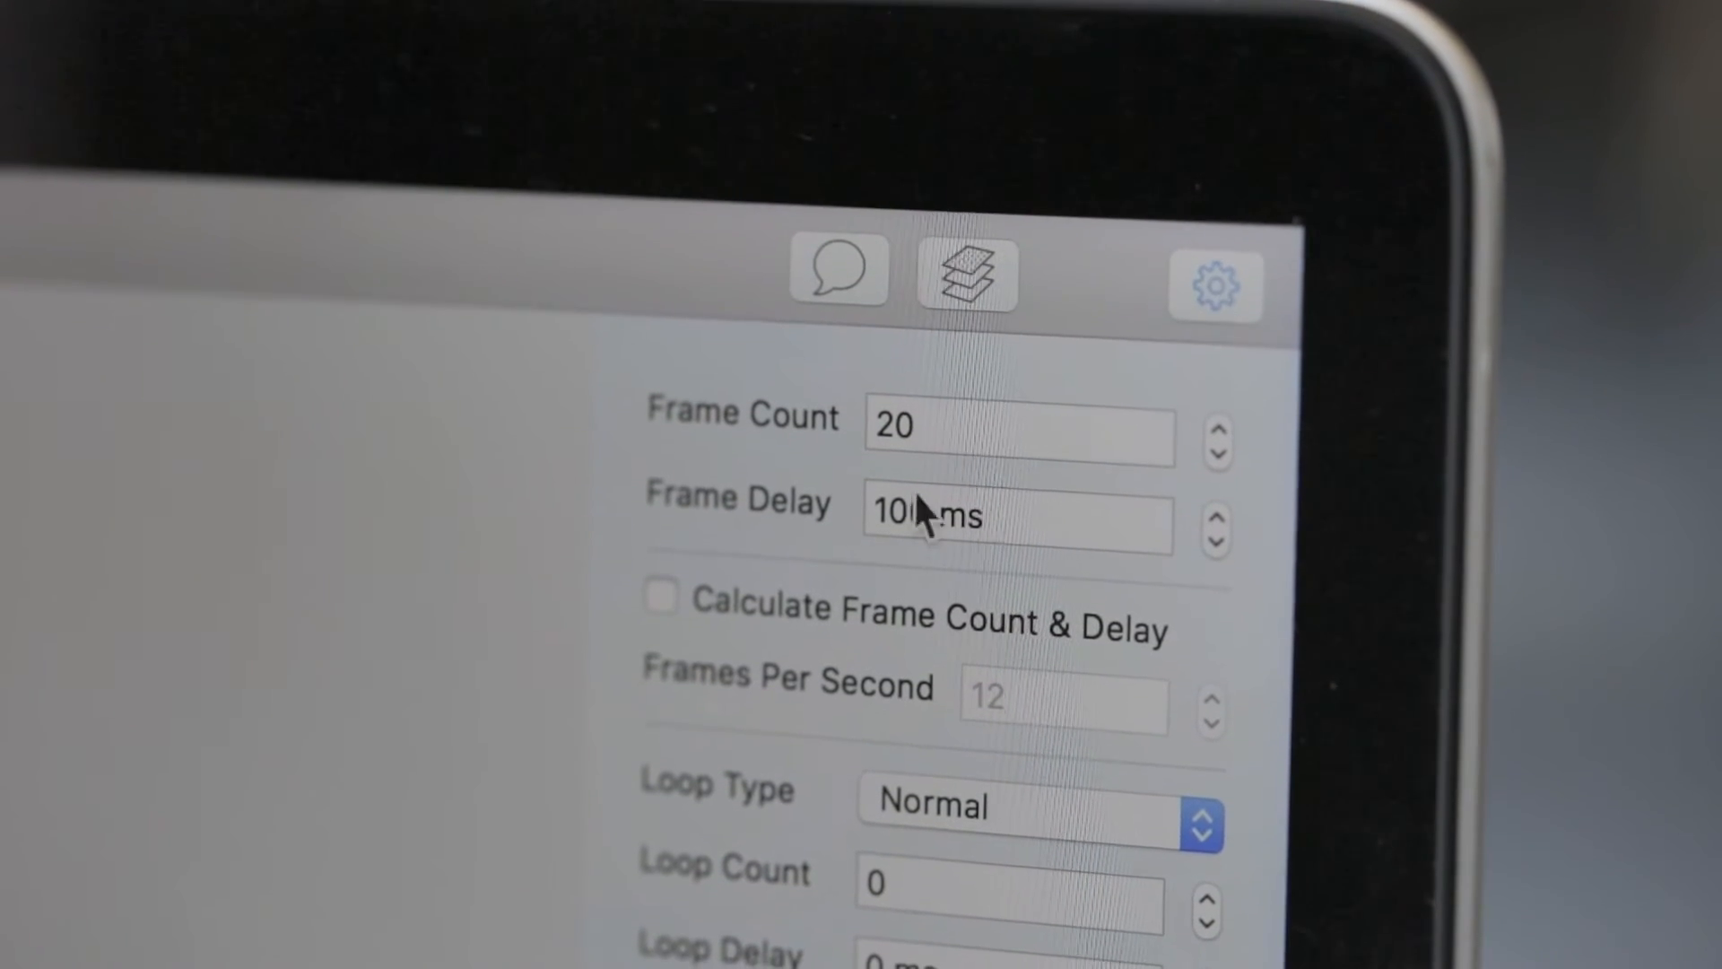
Step: Enable automatic frame count and delay, and confirm the 'There you have it!' caption
left_click(660, 594)
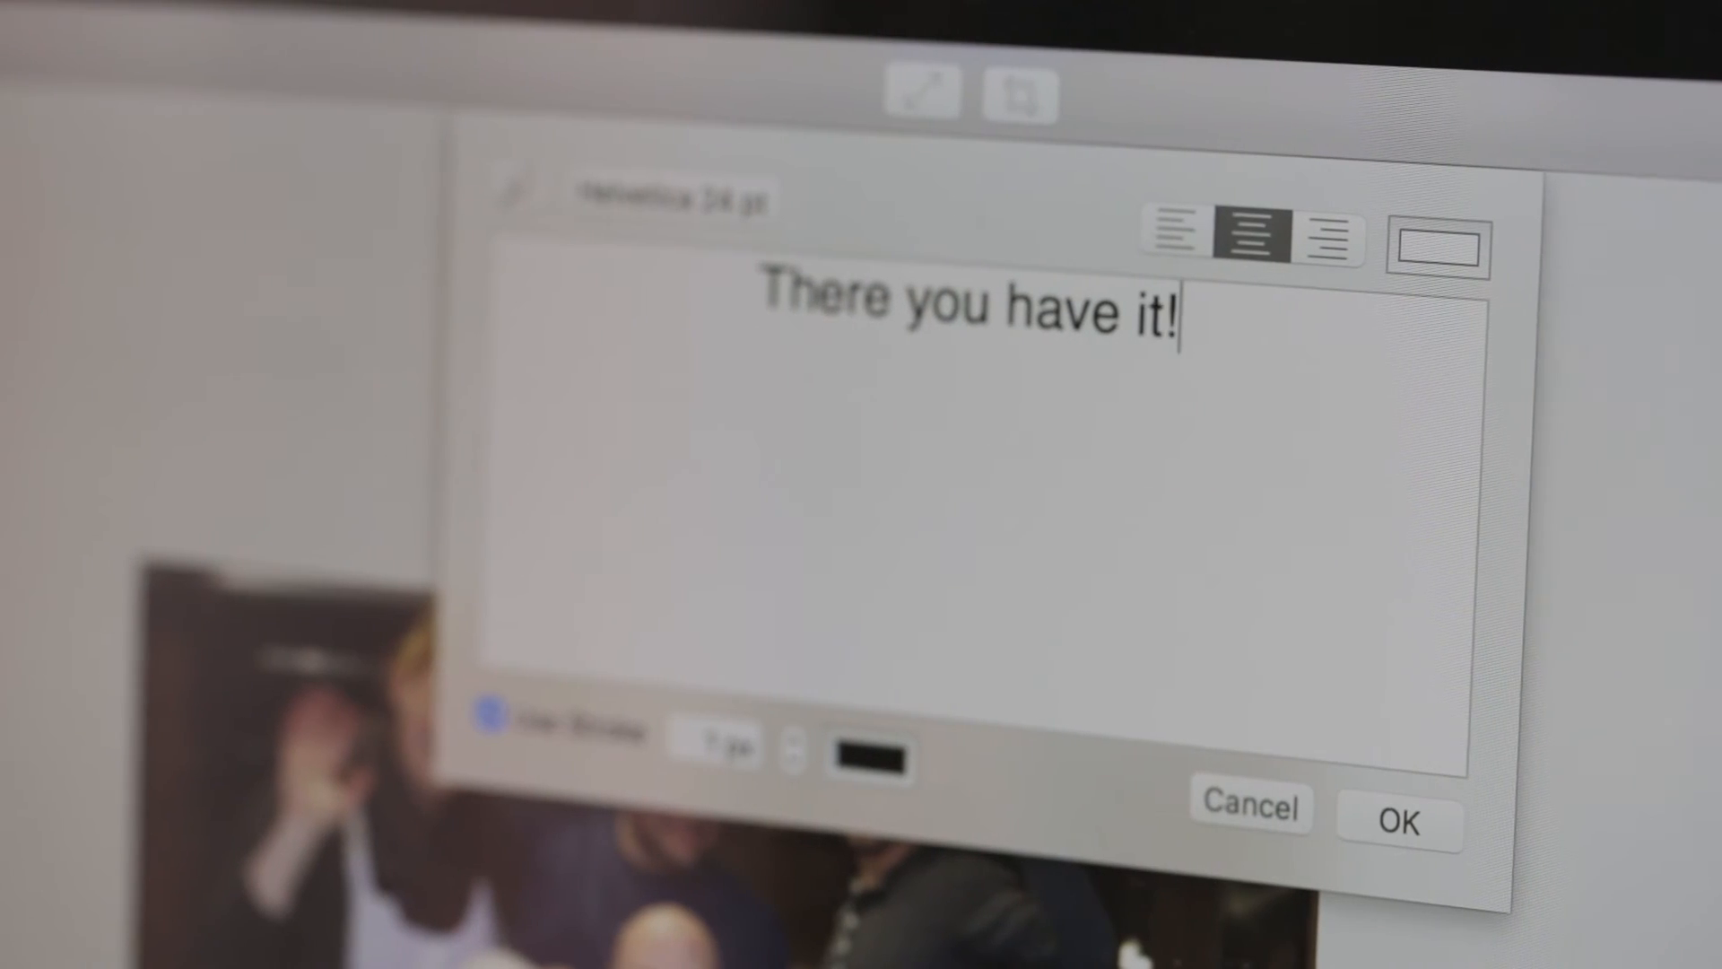
left_click(1397, 823)
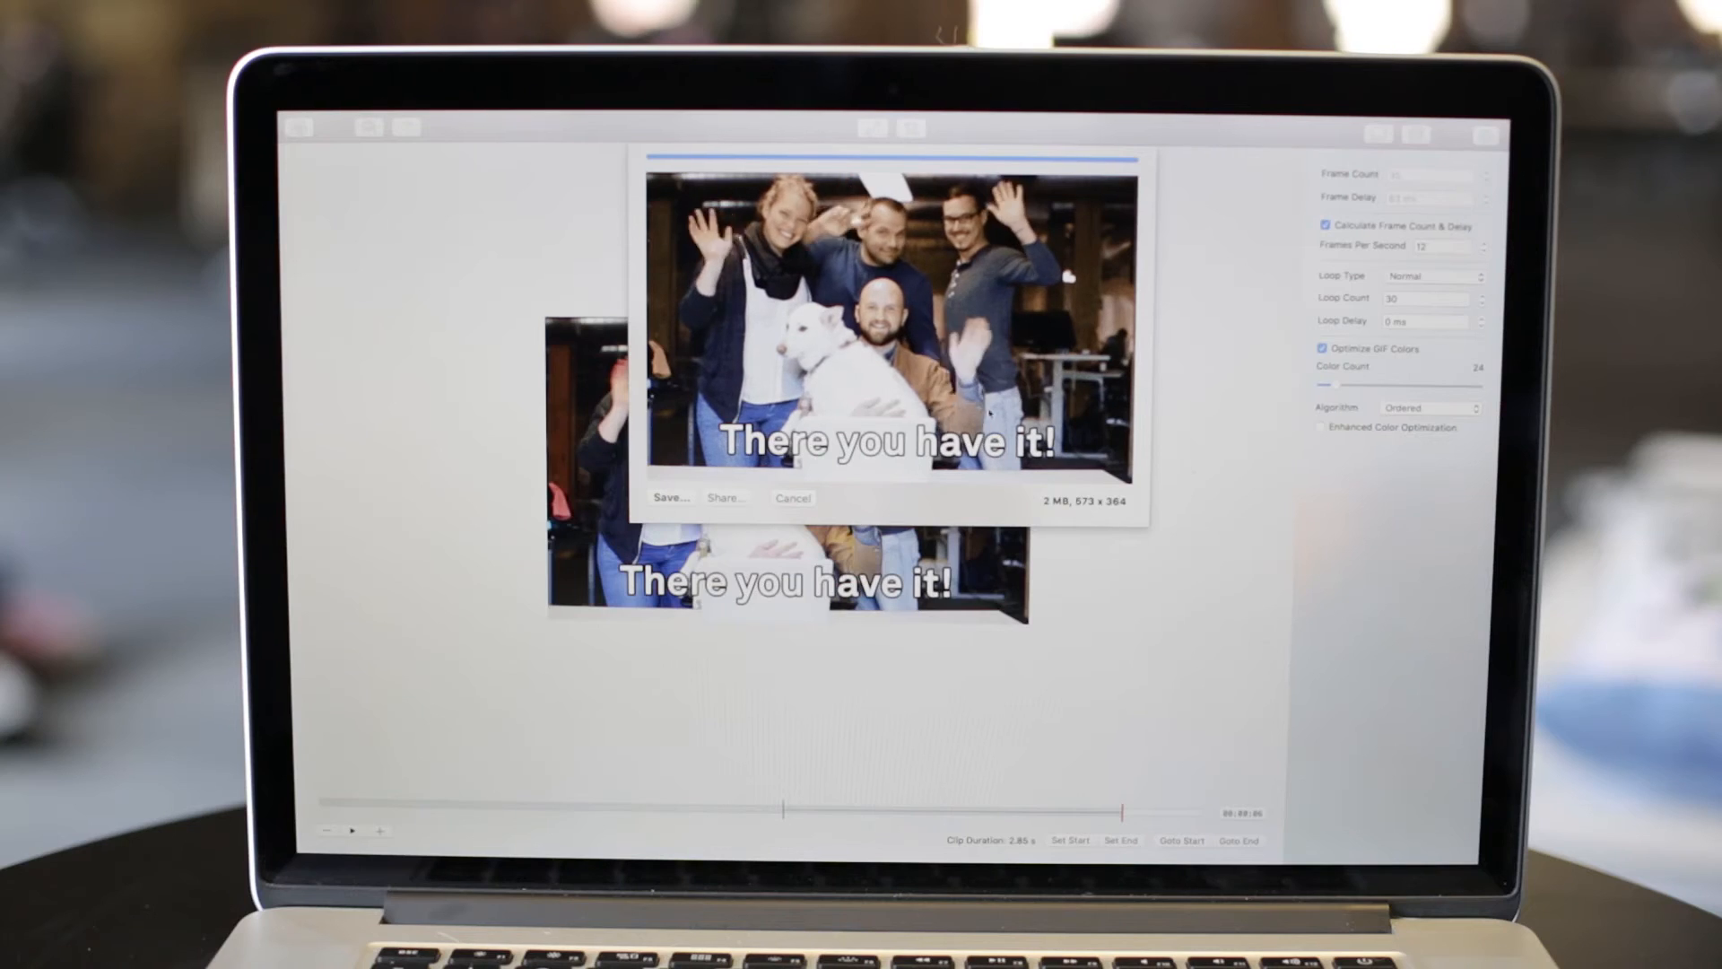